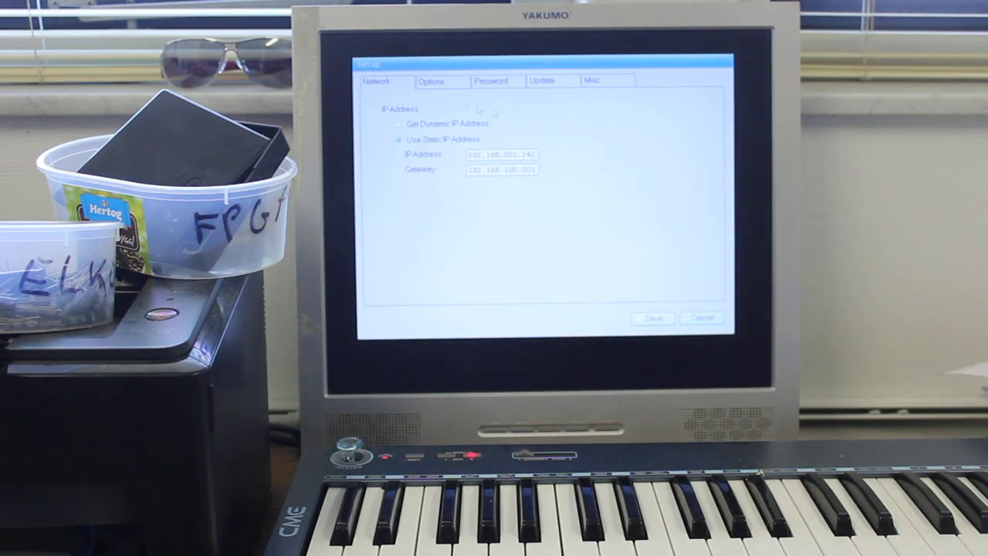
Switch from the Network settings to the Password settings, where 'no password' is set.
left_click(491, 80)
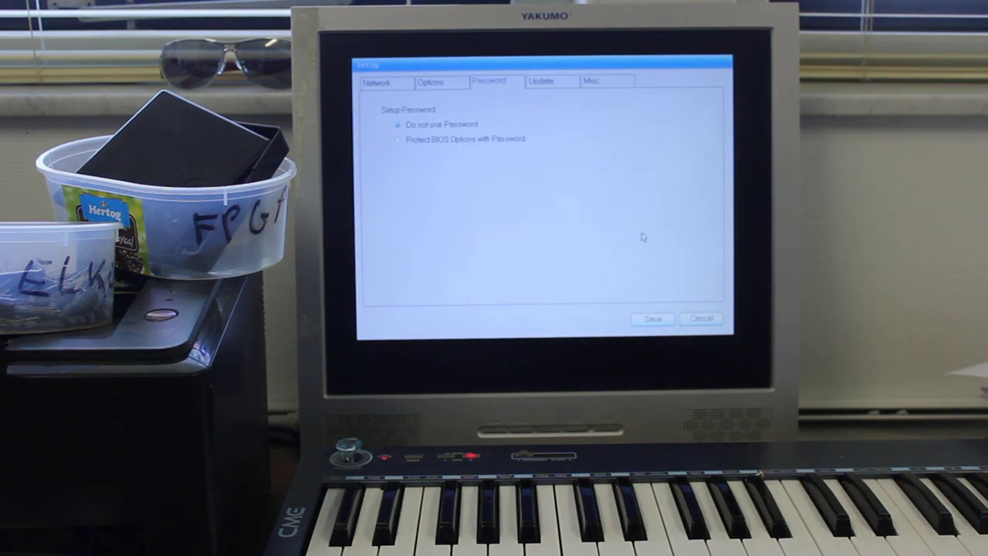